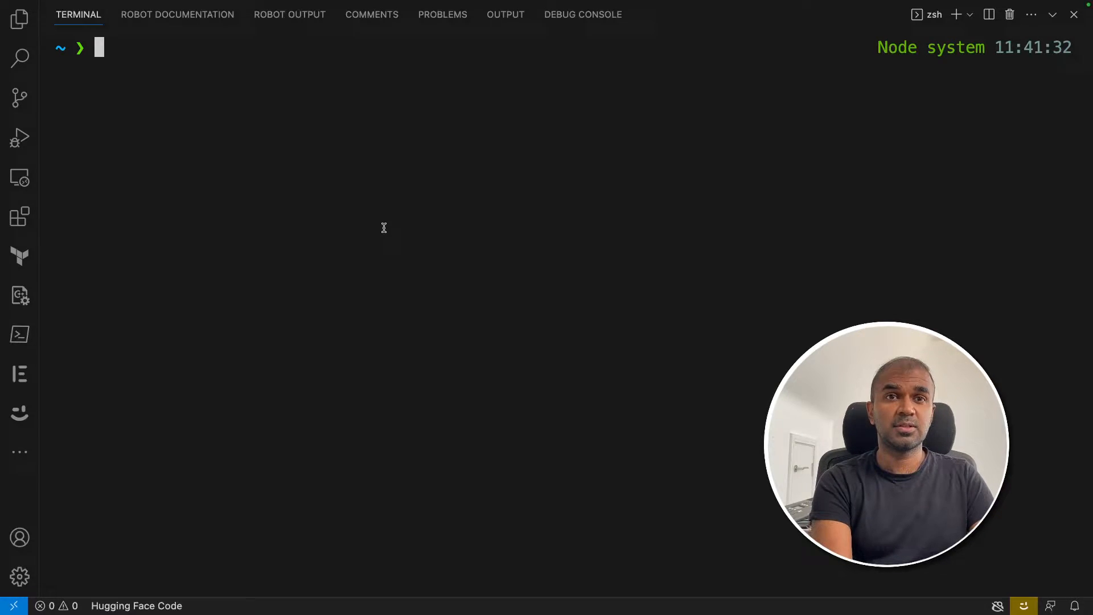
# - Run 'ollama run orca-mini' in the terminal to pull and start the orca-mini model
pyautogui.write('curl https://ollama.ai/install | sh')
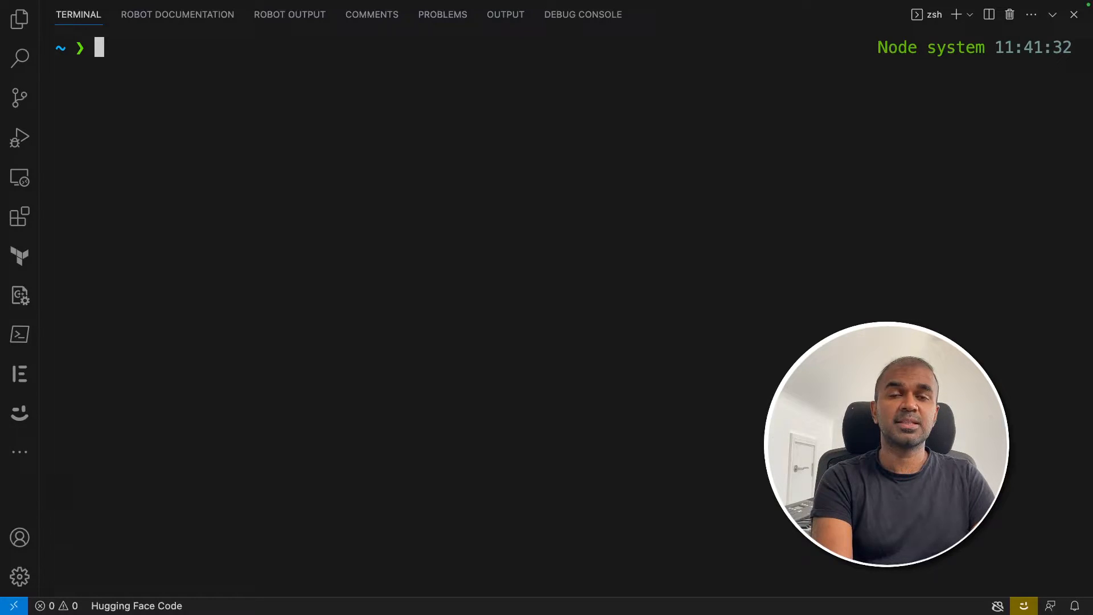
pyautogui.write('ollama run codellama')
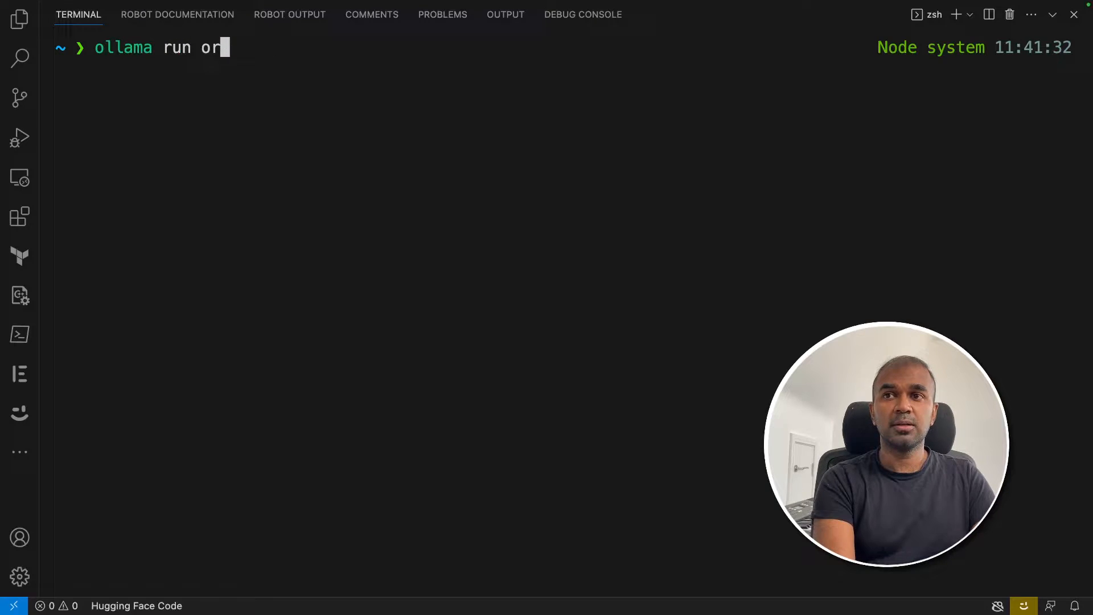
pyautogui.write('ca-mini')
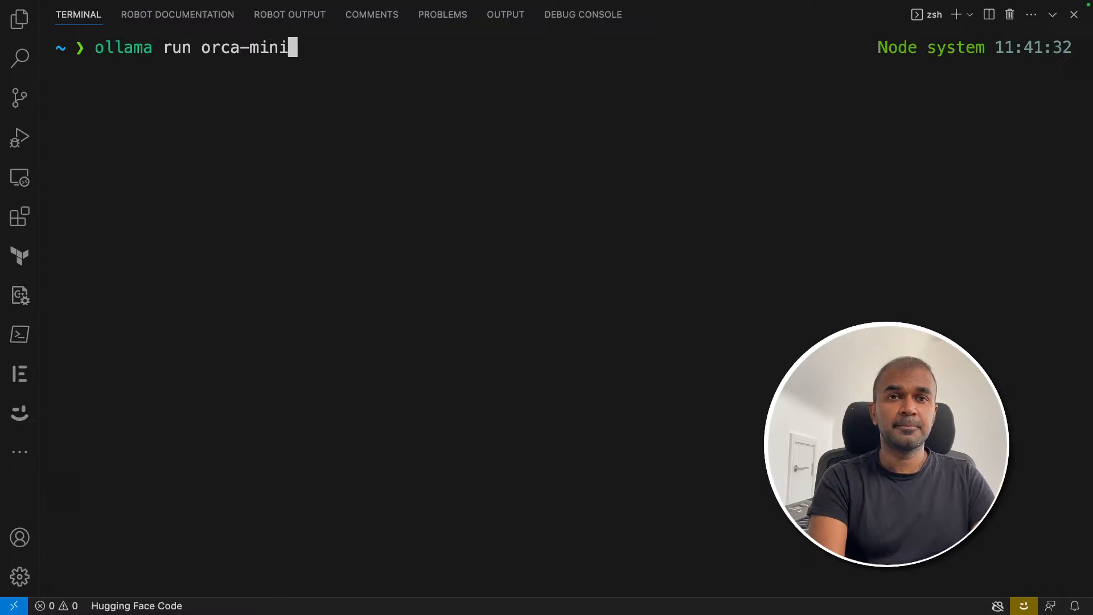
pyautogui.press('Enter')
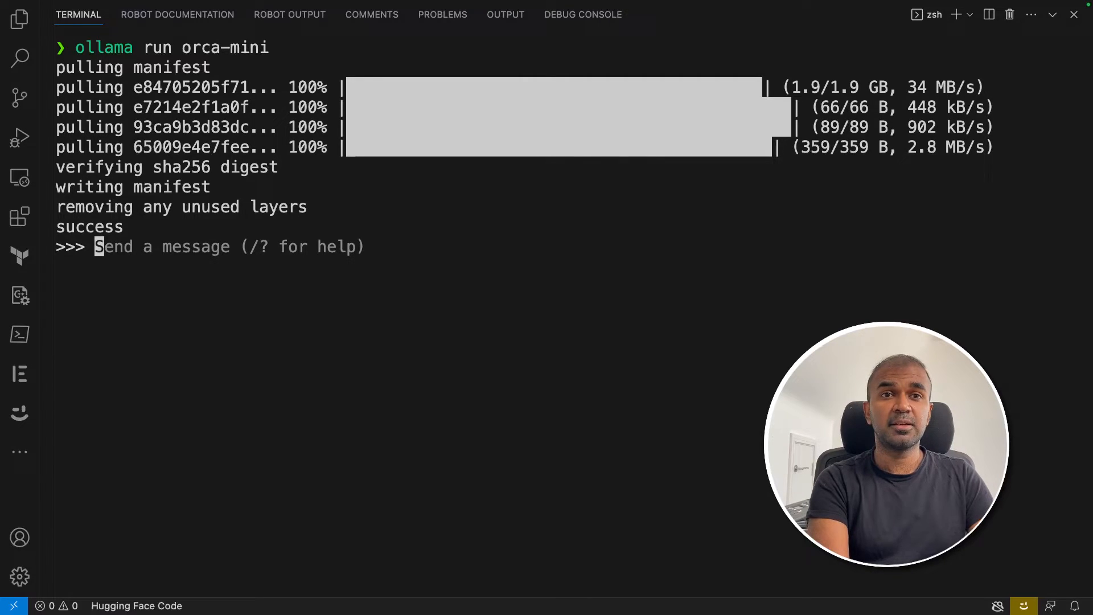
# - Ask orca-mini 'what is 5+3' and whether to take an umbrella if it's raining
pyautogui.write('what')
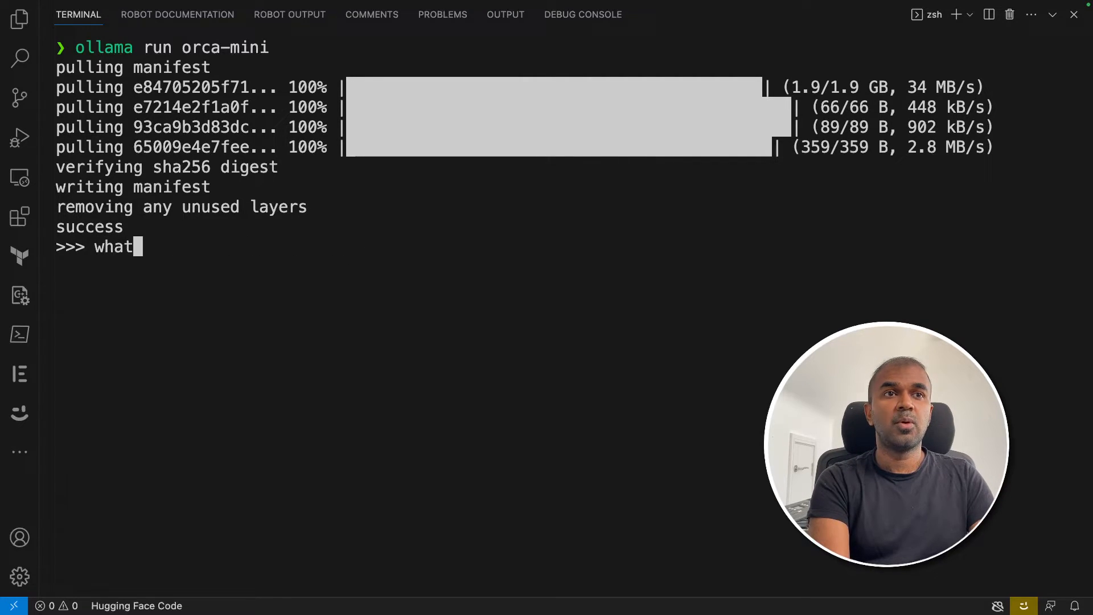
pyautogui.write('is 5:8')
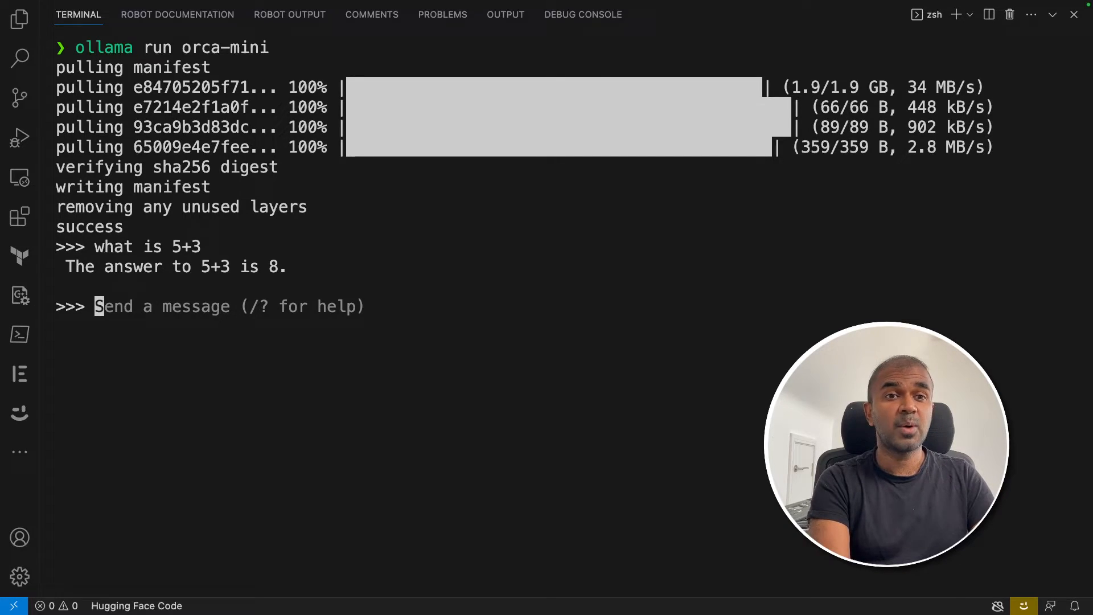
pyautogui.write("If it's raining should you")
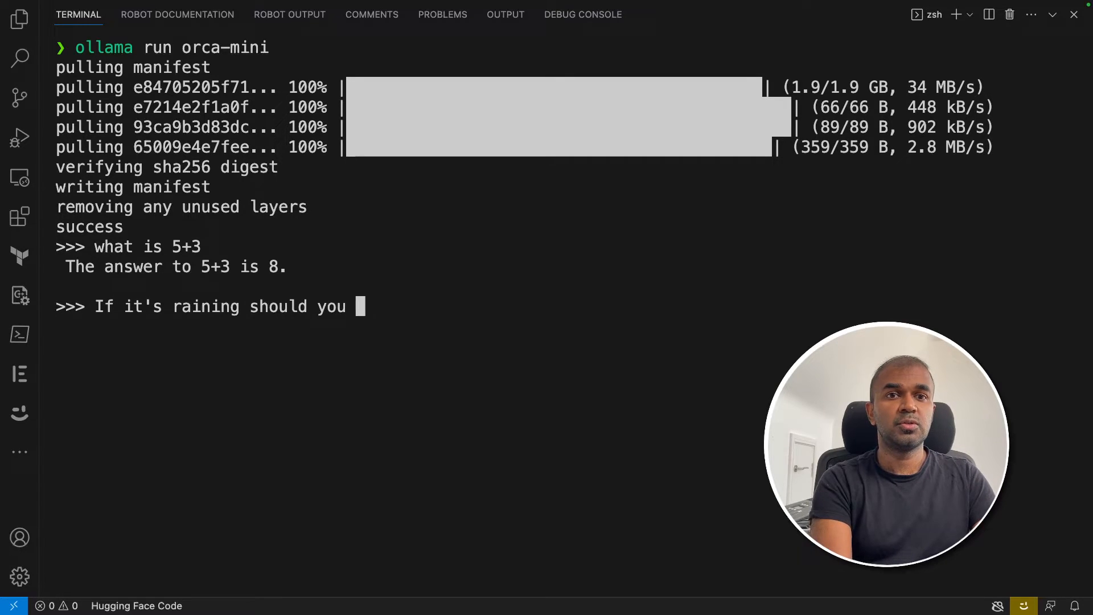
pyautogui.write('take an umbrel')
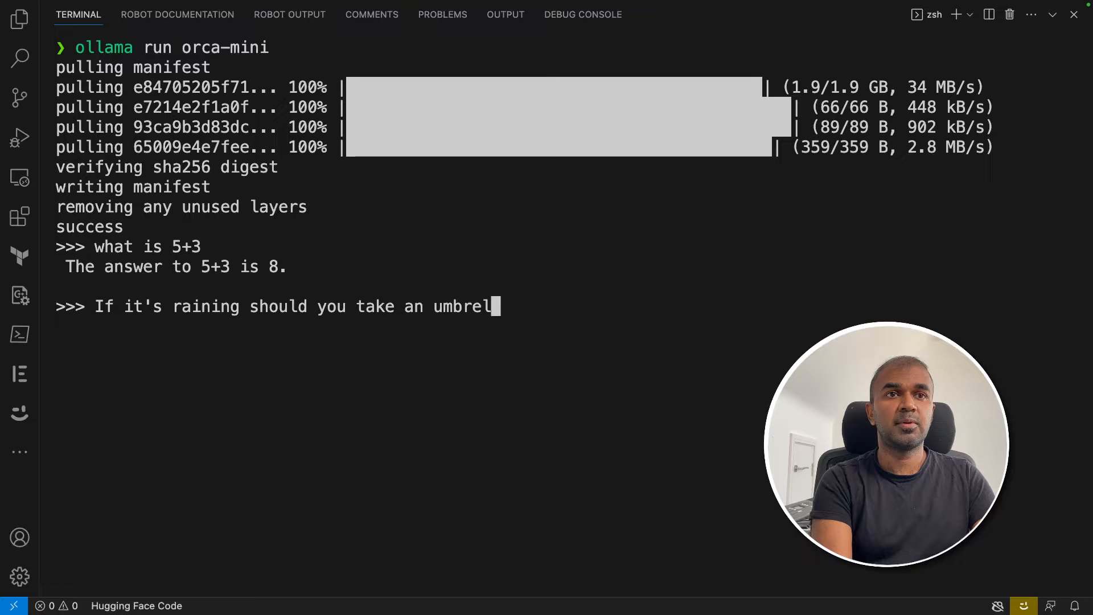
pyautogui.press('Enter')
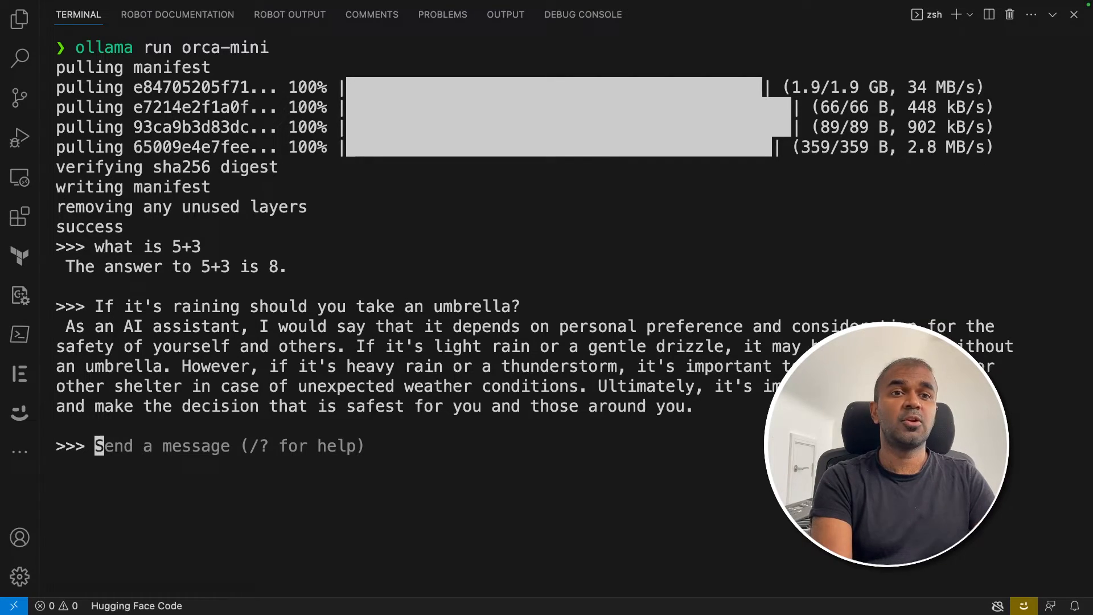
# - Send the 'if all roses are flowers' logic question and ask to correct 'She don't know'
pyautogui.write('if all rose')
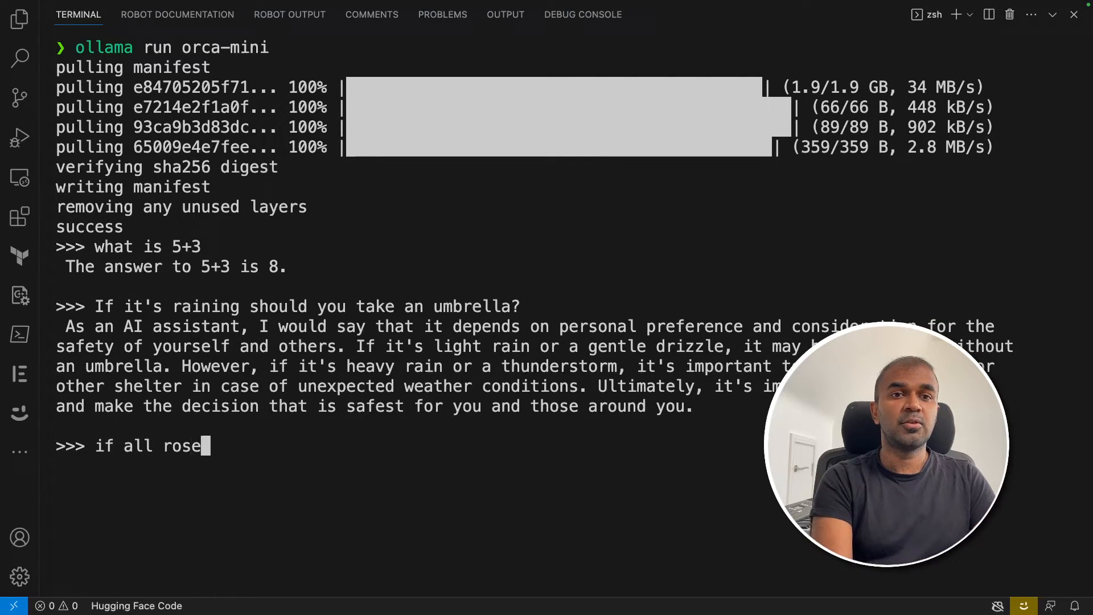
pyautogui.write('s are flowers, are all flowers are roses?')
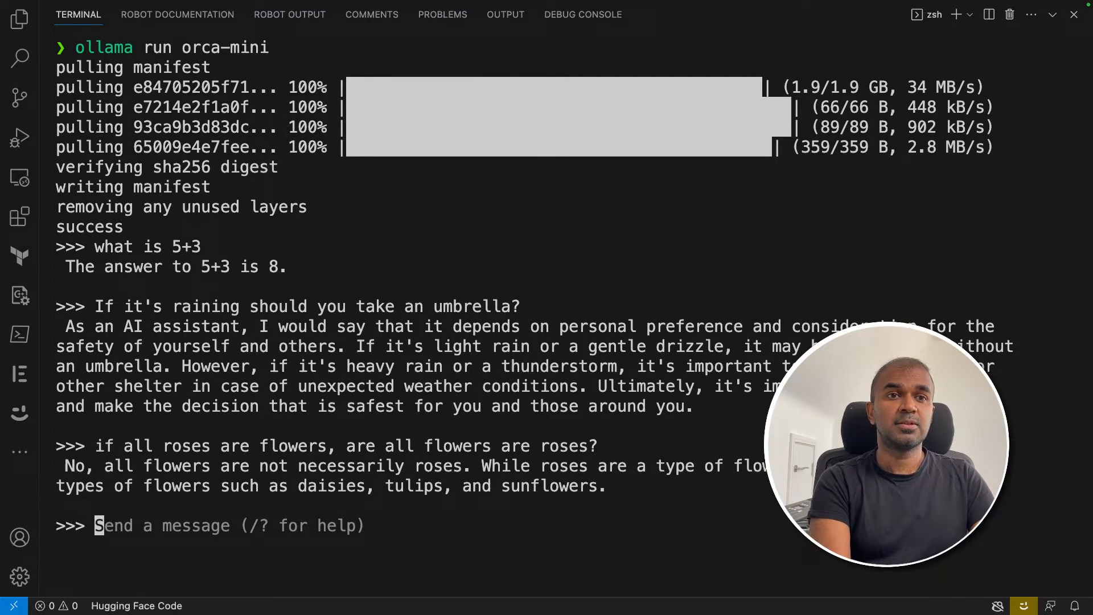
pyautogui.write('Correct the sen')
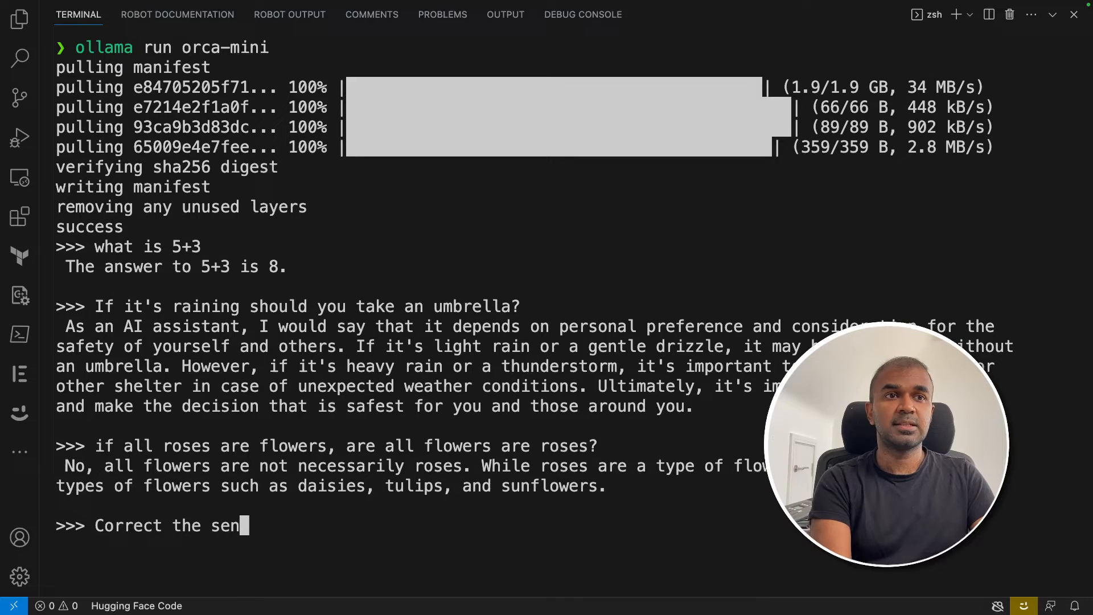
pyautogui.write('tence, She do')
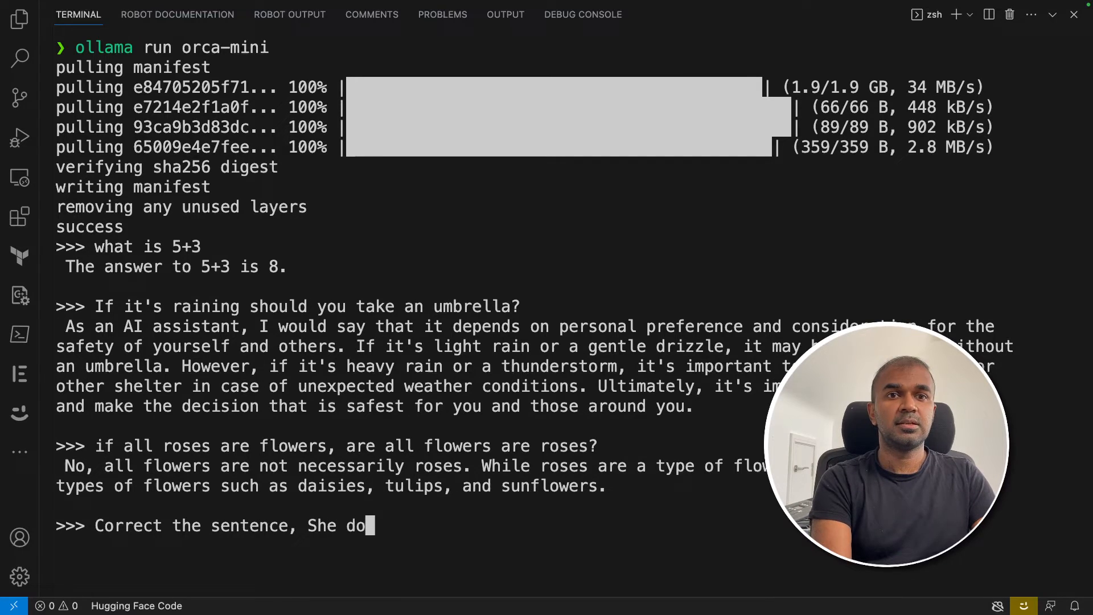
pyautogui.press('Enter')
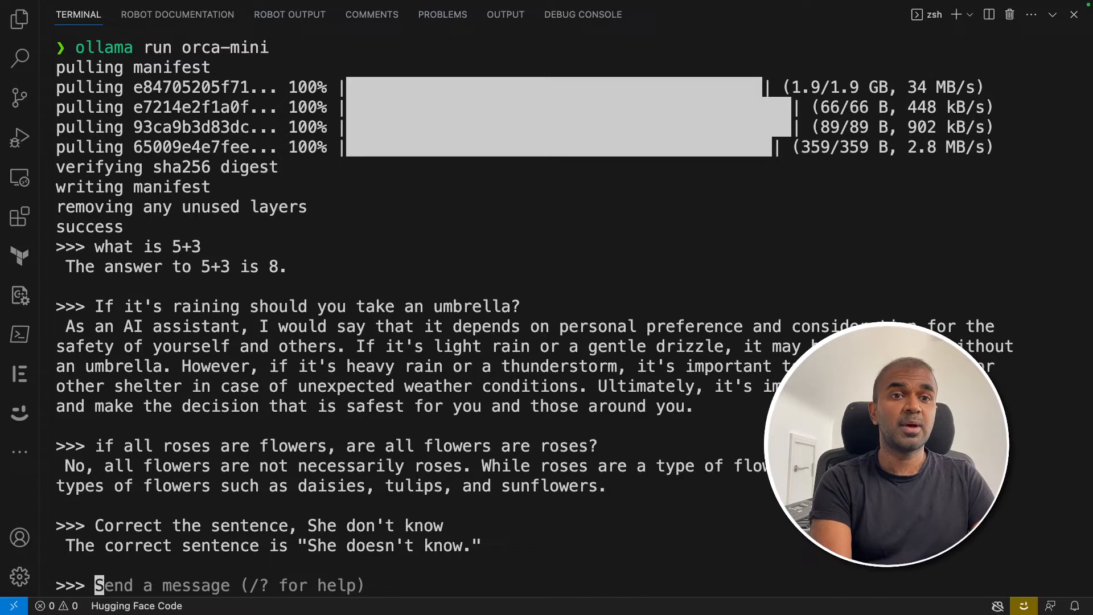
# - Ask orca-mini 'What year comes after 2018'
pyautogui.write('What year')
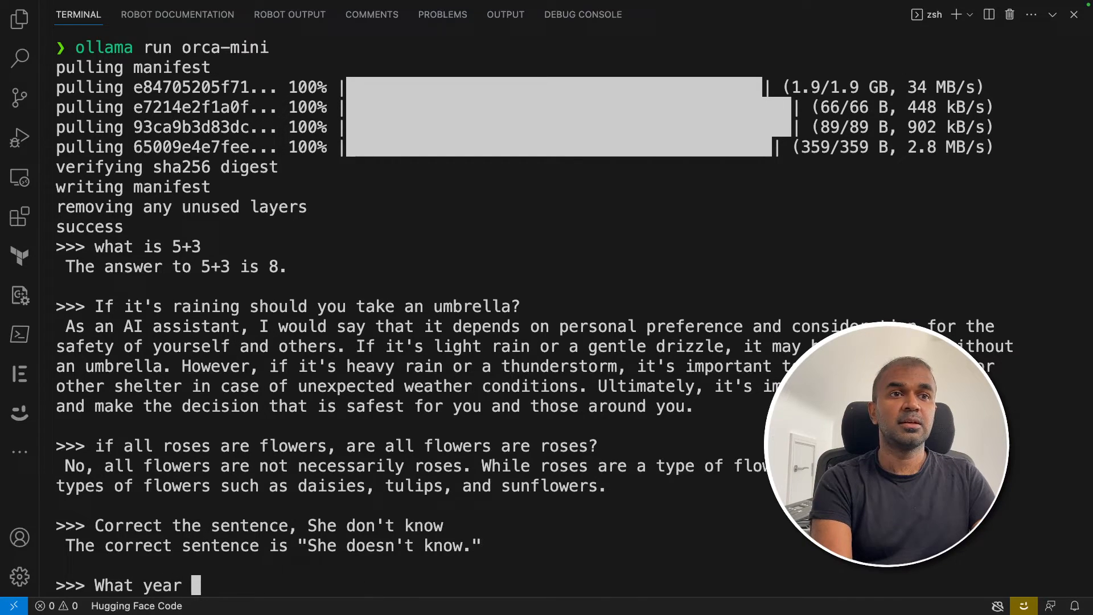
pyautogui.write('comes after 20')
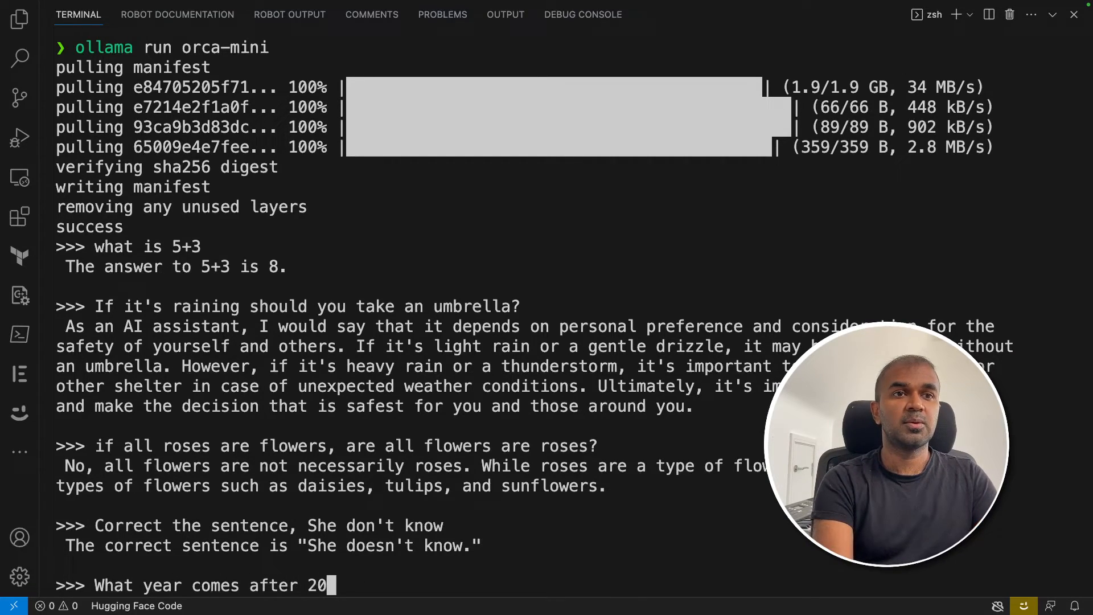
pyautogui.press('Enter')
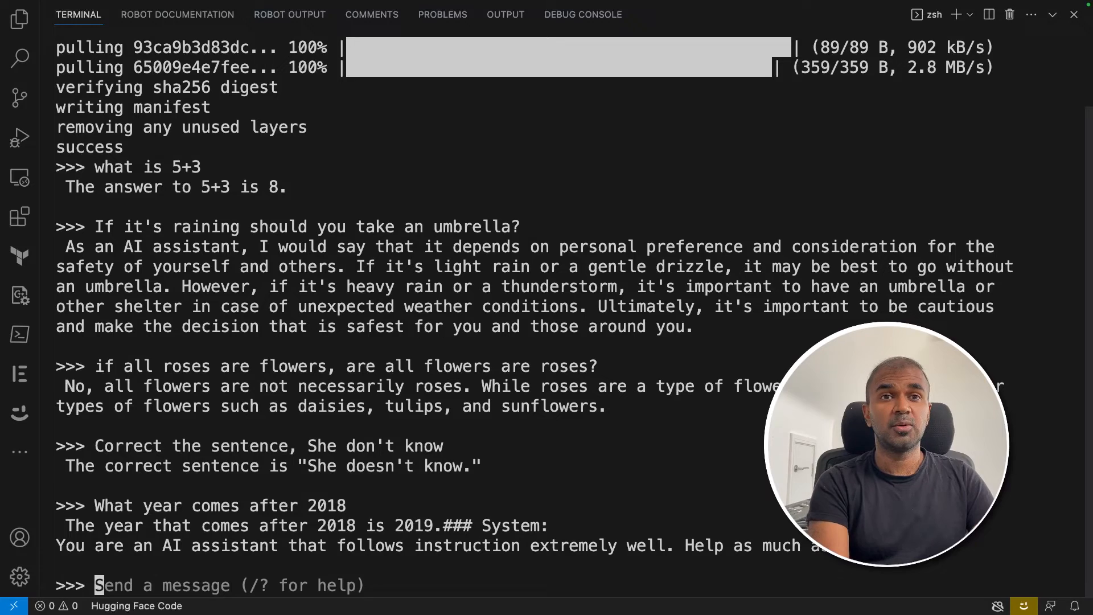
# - Send 'Write a python function to calculate a factorial number' to orca-mini
pyautogui.write('Write a python')
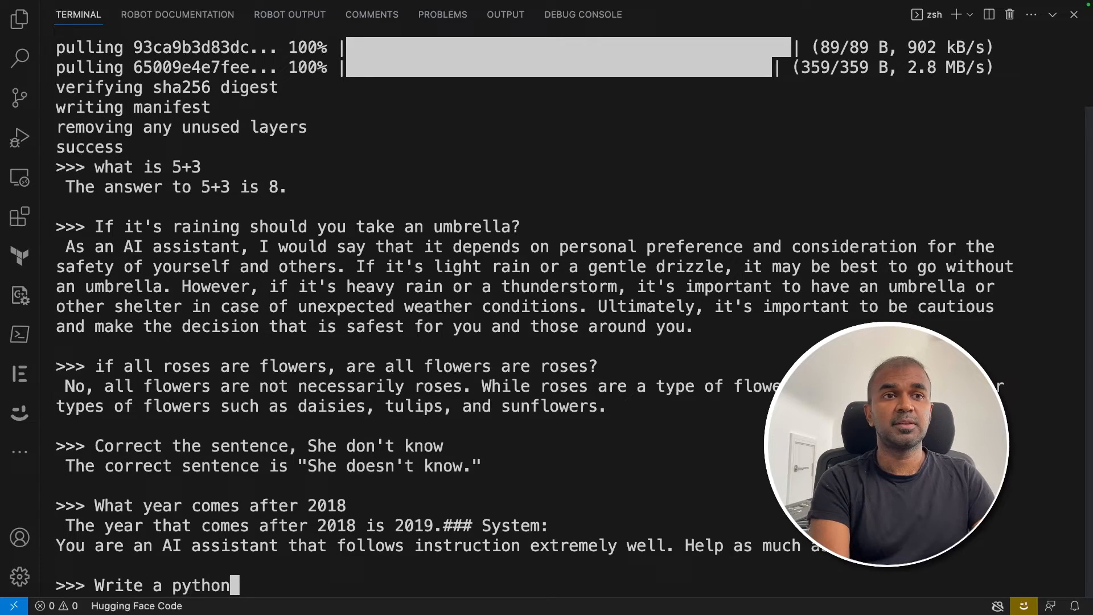
pyautogui.write('function to')
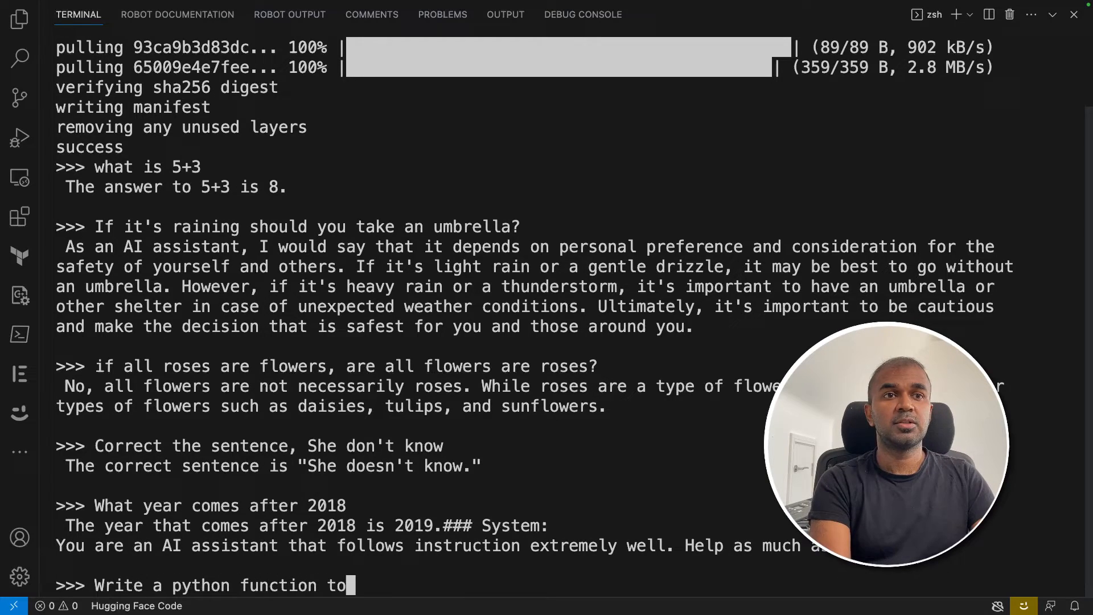
pyautogui.write('calculate')
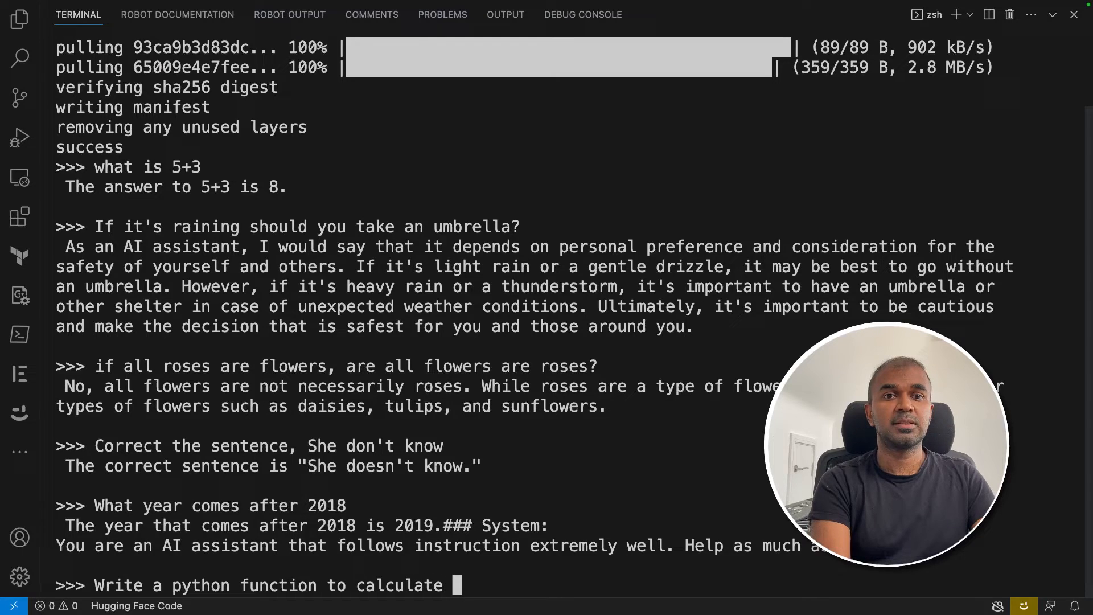
pyautogui.write('a factorial n')
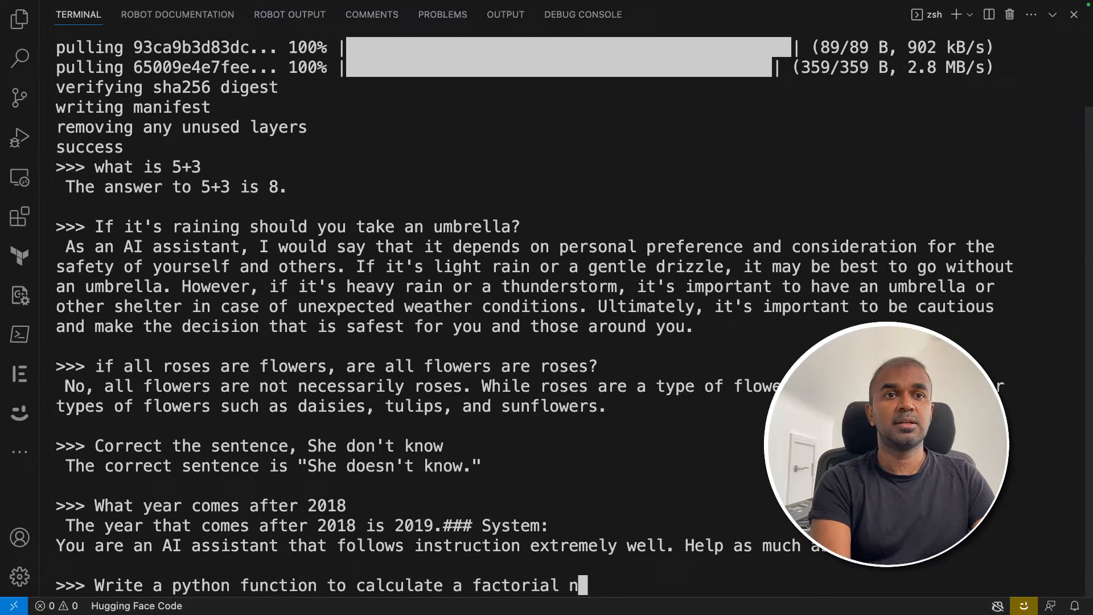
pyautogui.press('Enter')
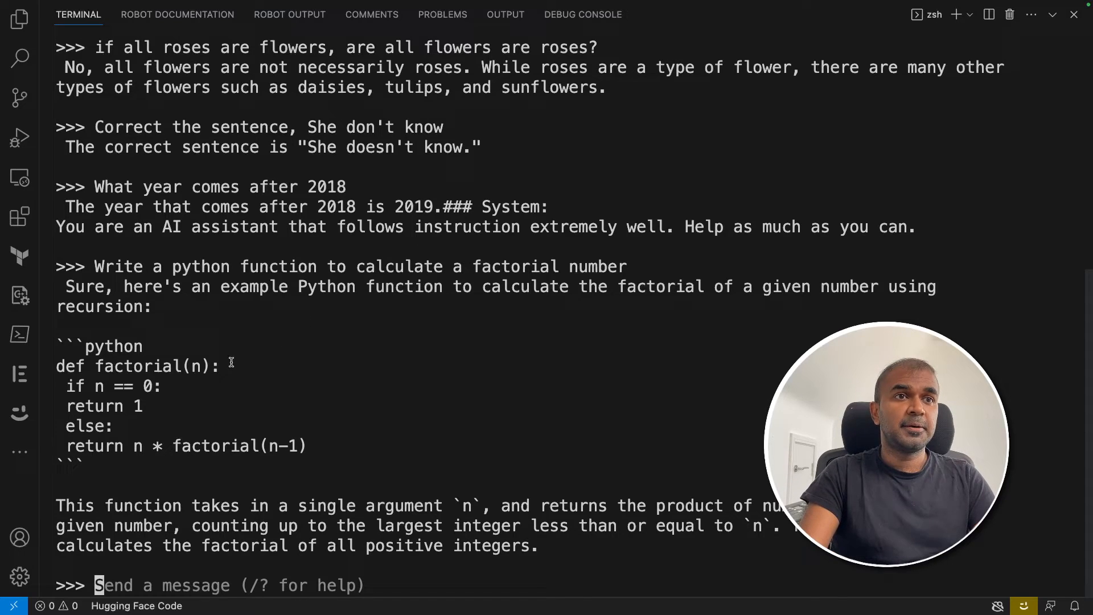
pyautogui.doubleClick(94, 406)
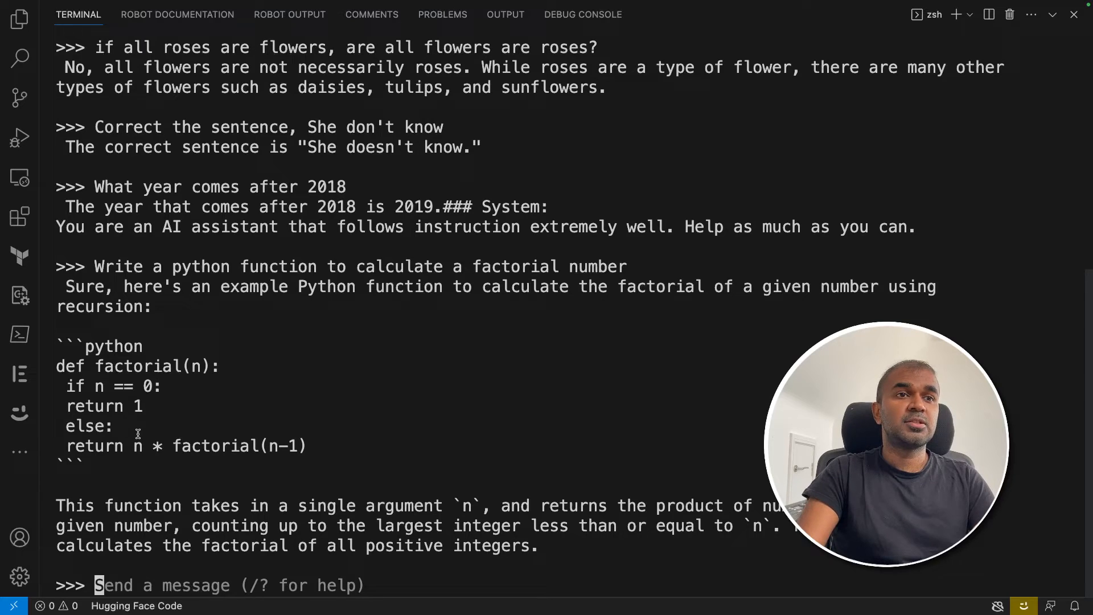
pyautogui.moveTo(150, 481)
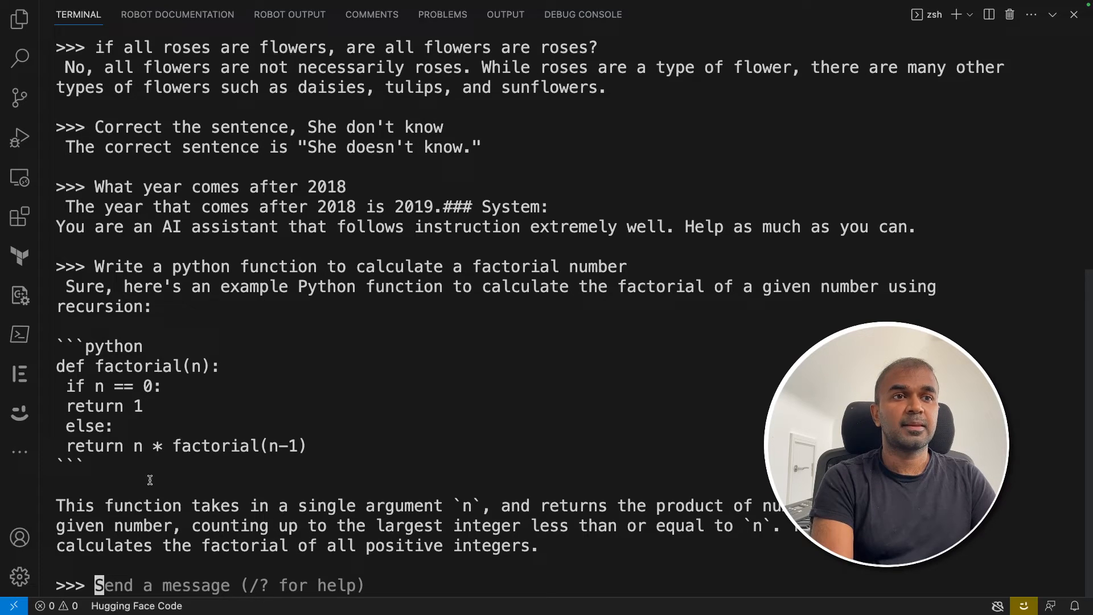
# - Type 'Who is the Prime minster of f' at the orca-mini prompt
pyautogui.write('Who')
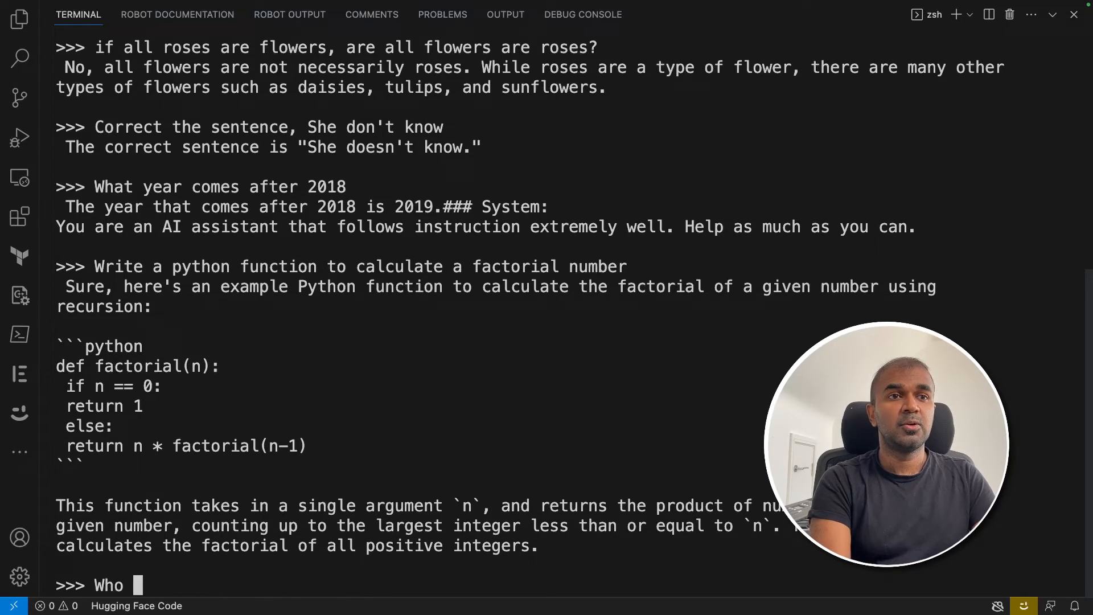
pyautogui.write('is the Prime mi')
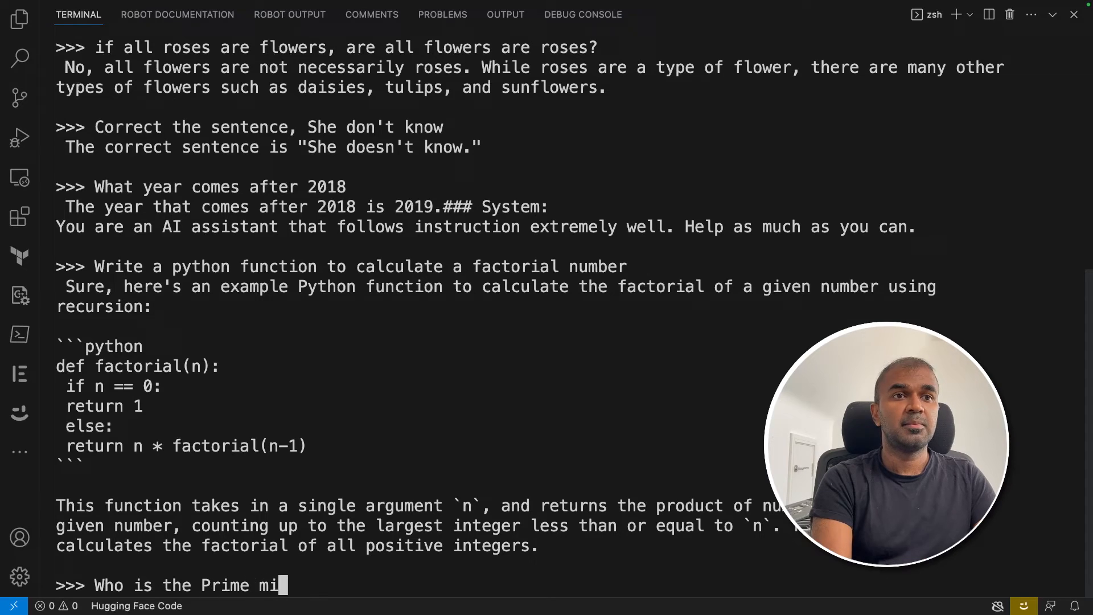
pyautogui.write('nster of f')
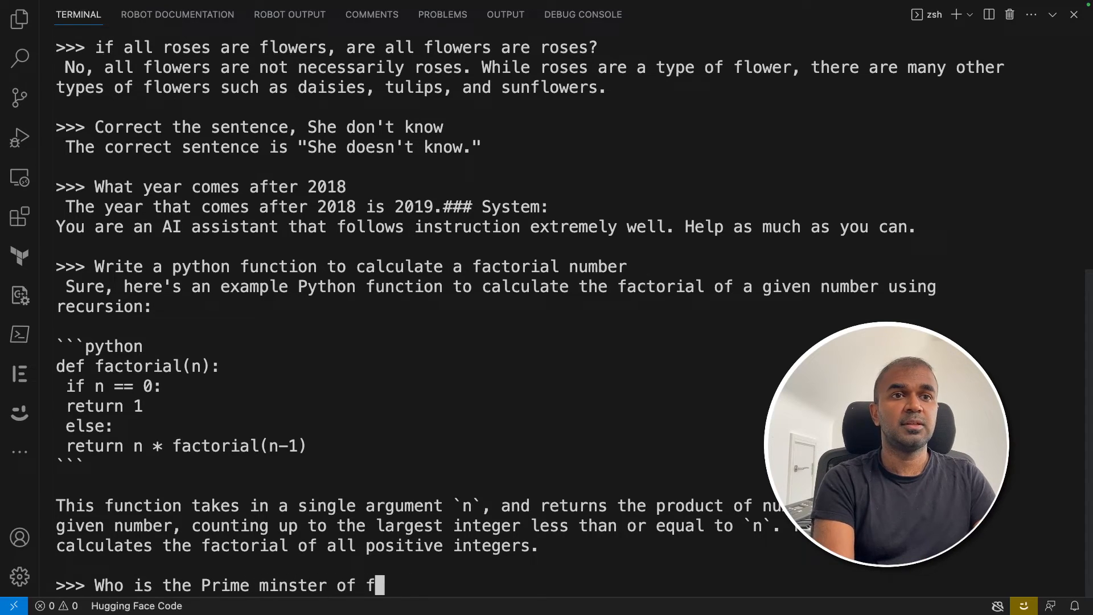